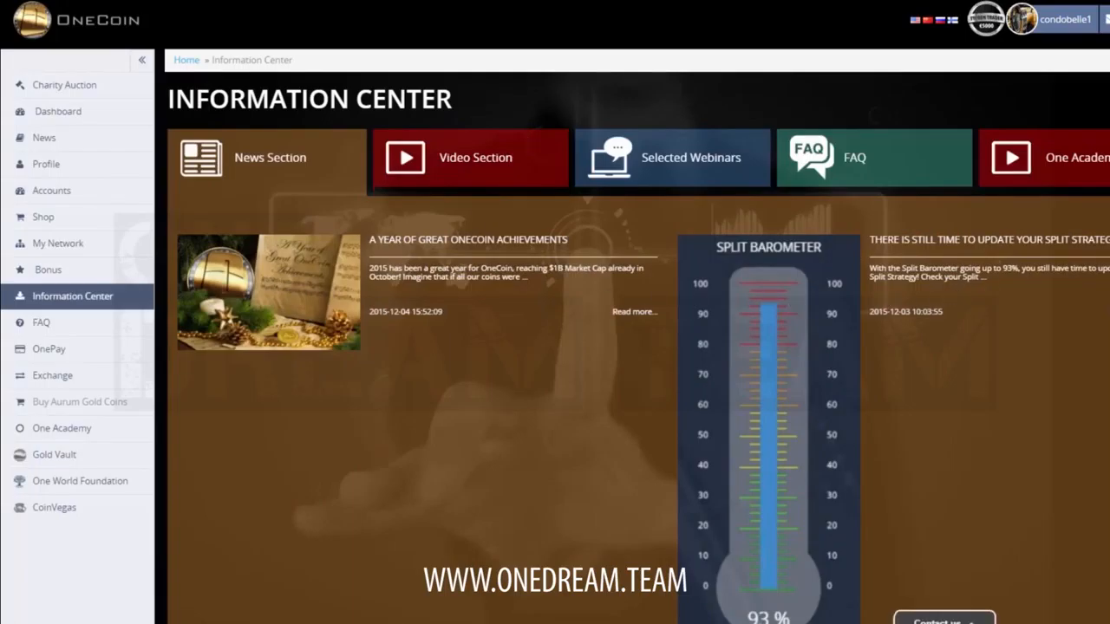
# Step: Go through Selected Webinars and Corporate Materials to Compliance and Legal Documents, opening the FAQ 'Latest Updates'
pyautogui.scroll(-3)
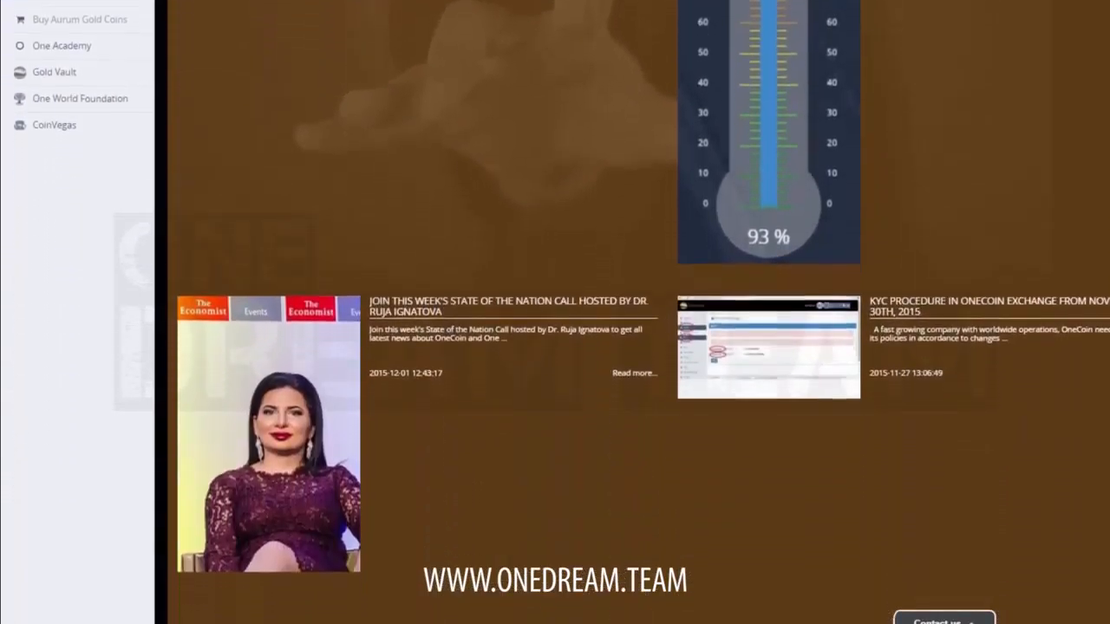
pyautogui.scroll(-3)
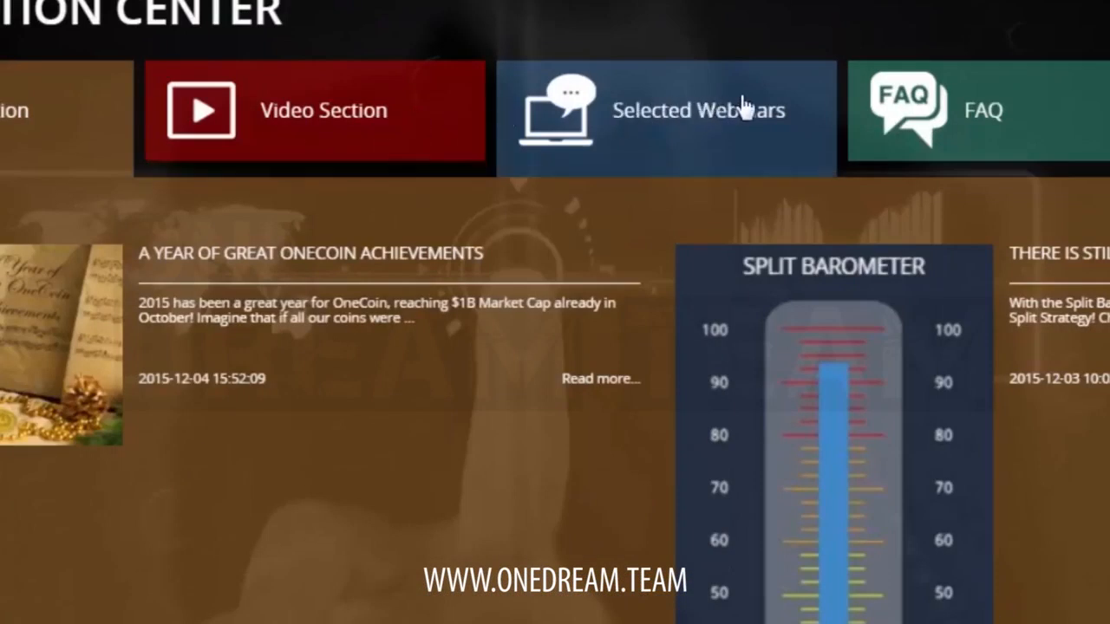
pyautogui.click(698, 110)
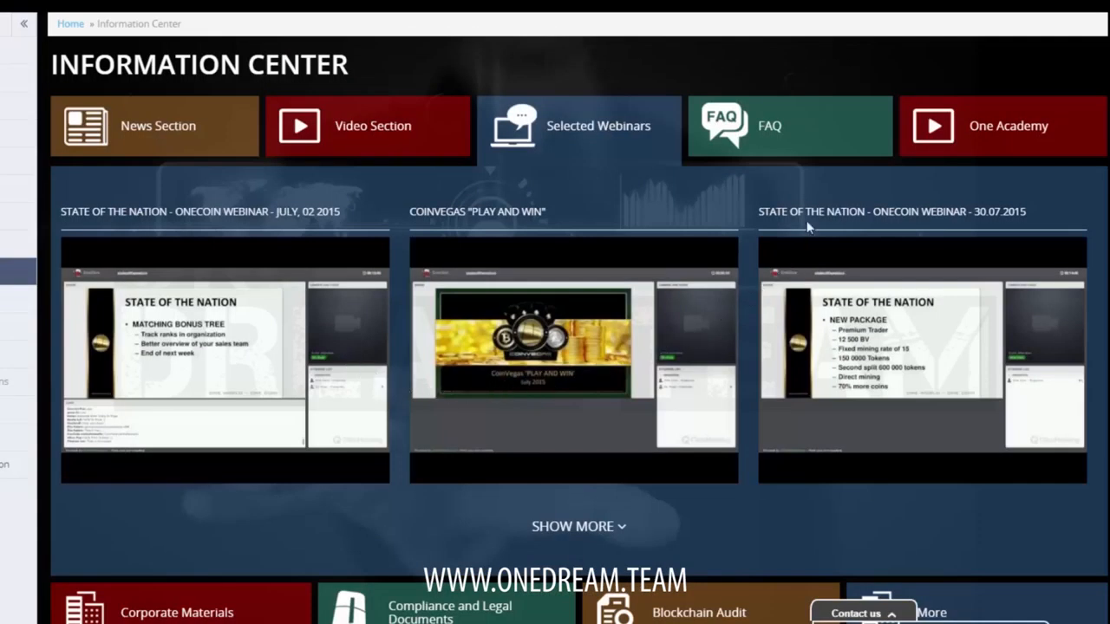
pyautogui.click(788, 126)
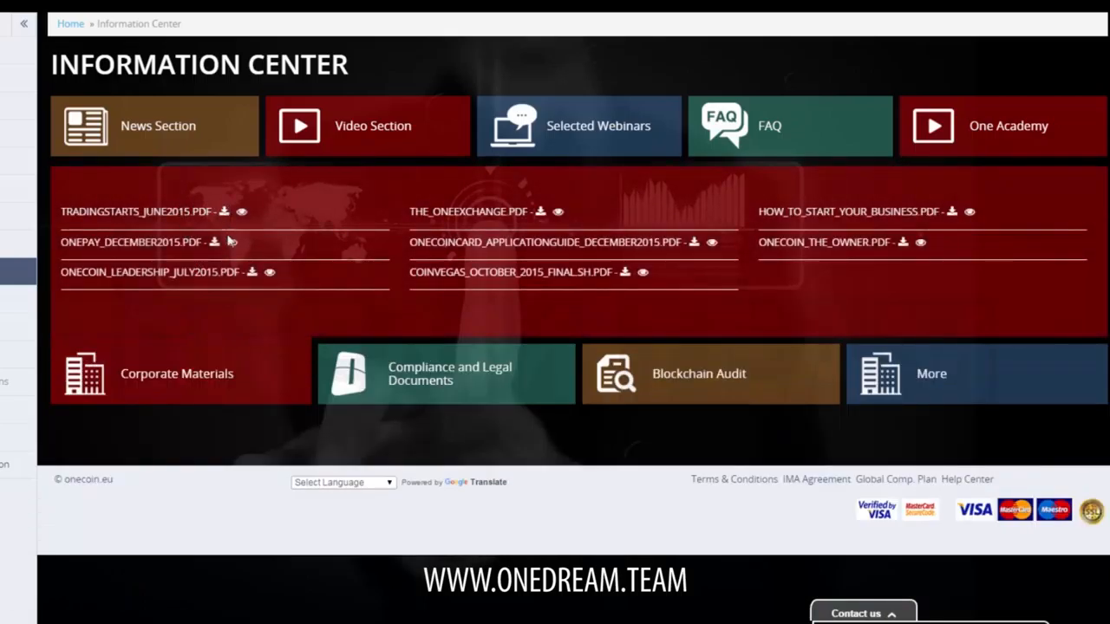
pyautogui.click(445, 374)
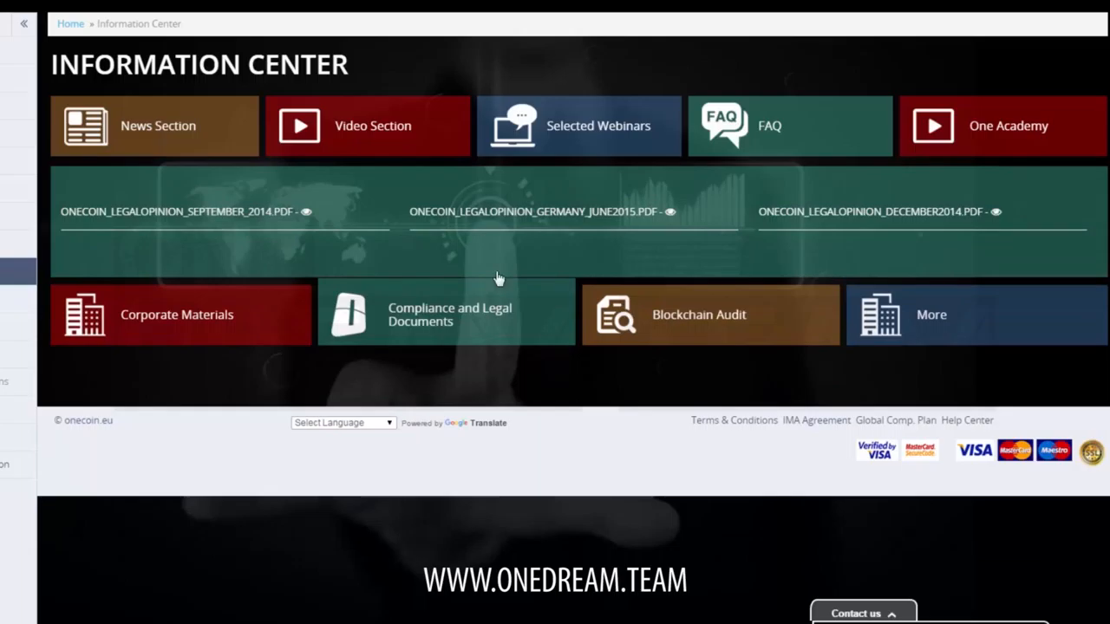
pyautogui.click(699, 313)
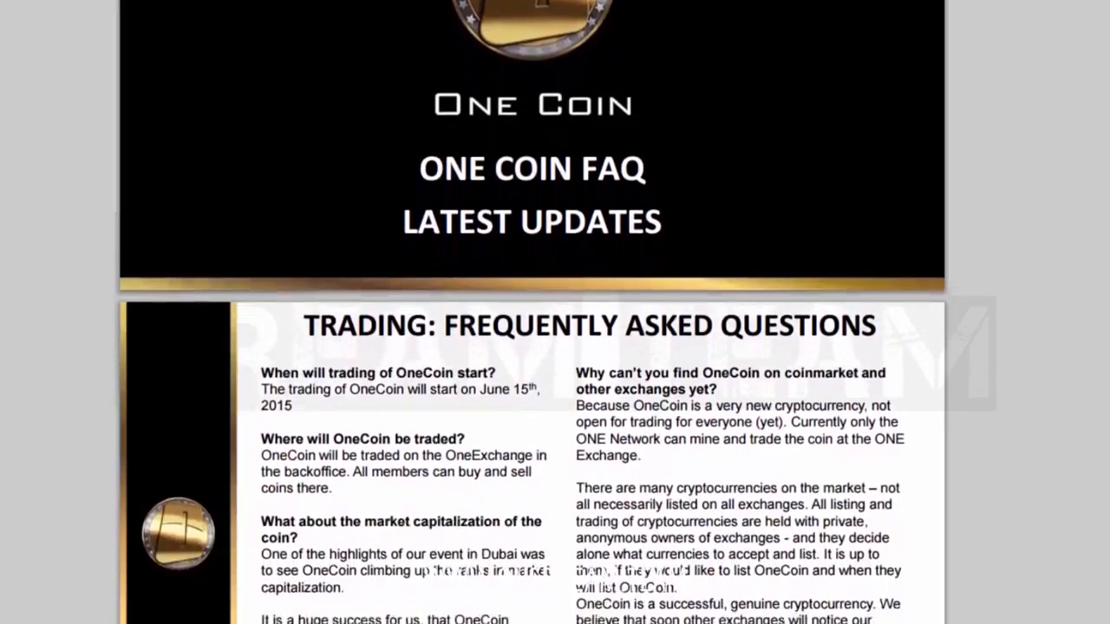
pyautogui.scroll(-3)
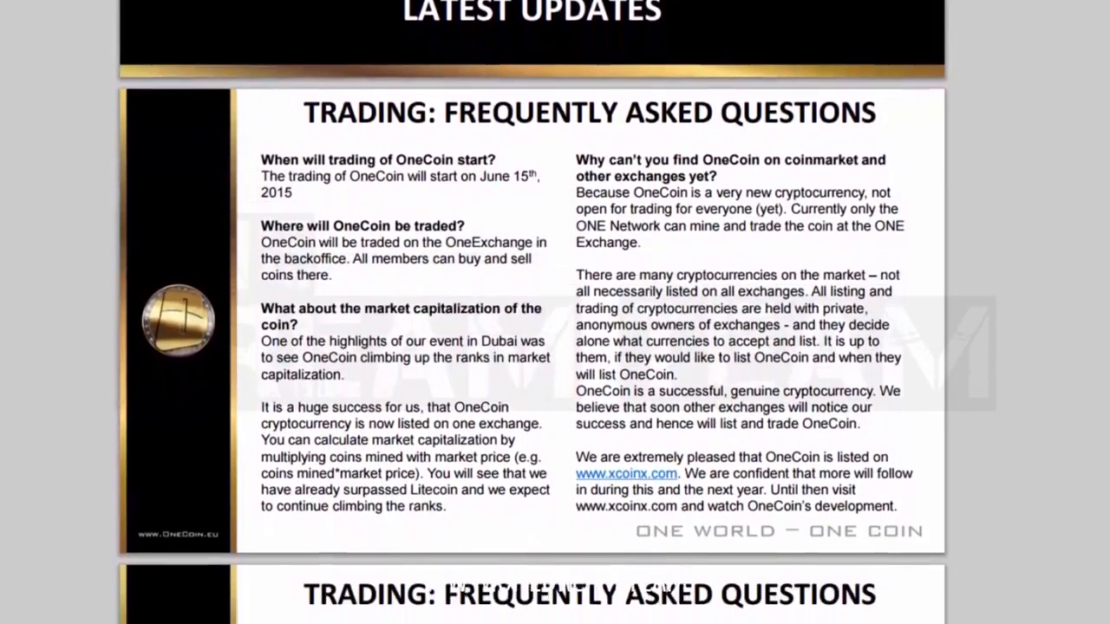
pyautogui.scroll(-3)
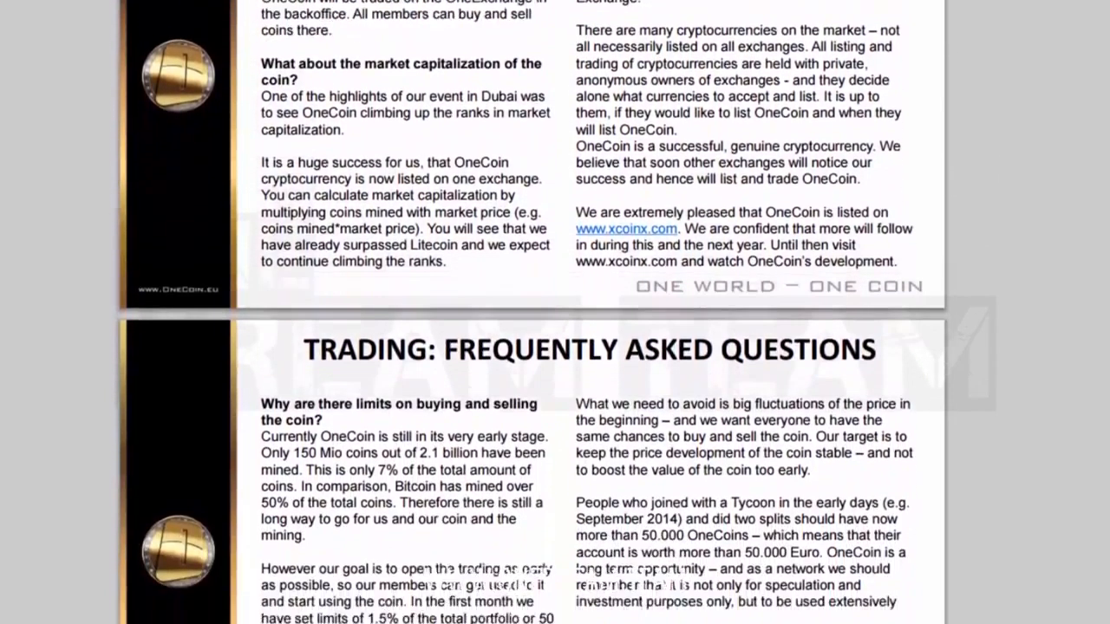
pyautogui.scroll(-3)
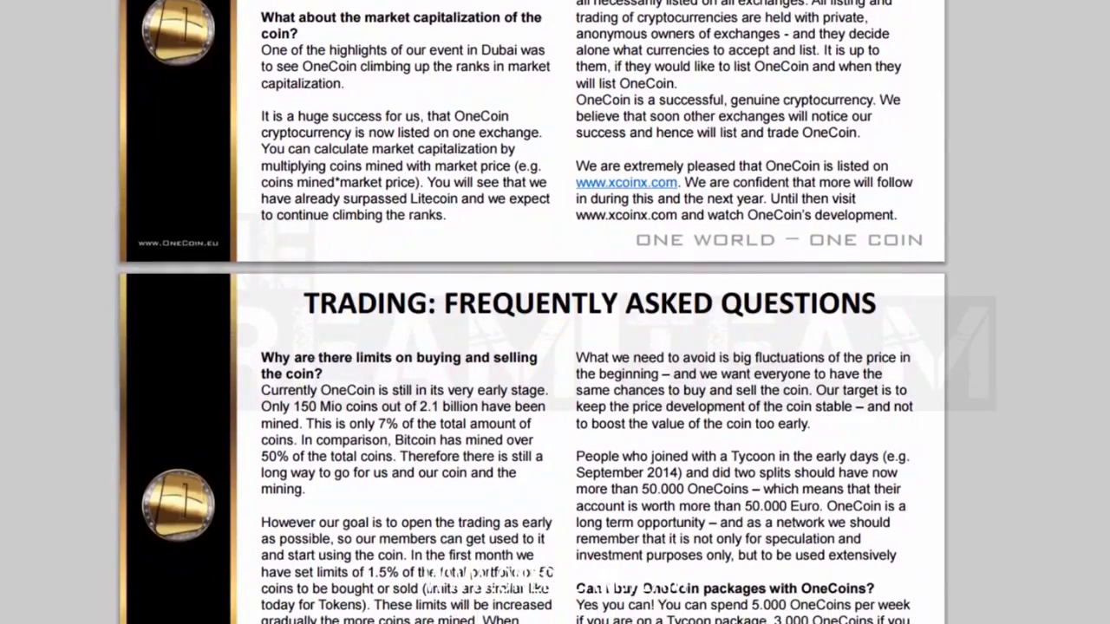